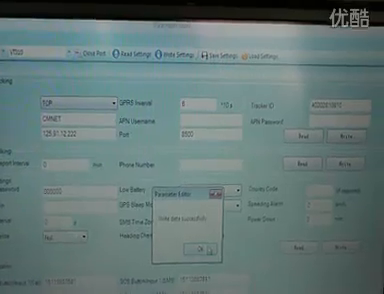
Step: Acknowledge the 'Write data successfully' message with OK, leaving the written settings in the form
{"action": "left_click", "coordinate": [203, 247]}
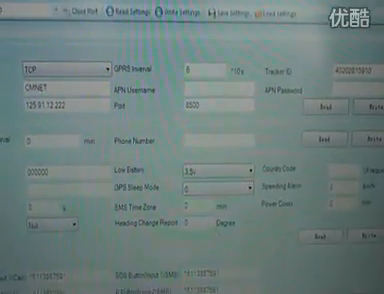